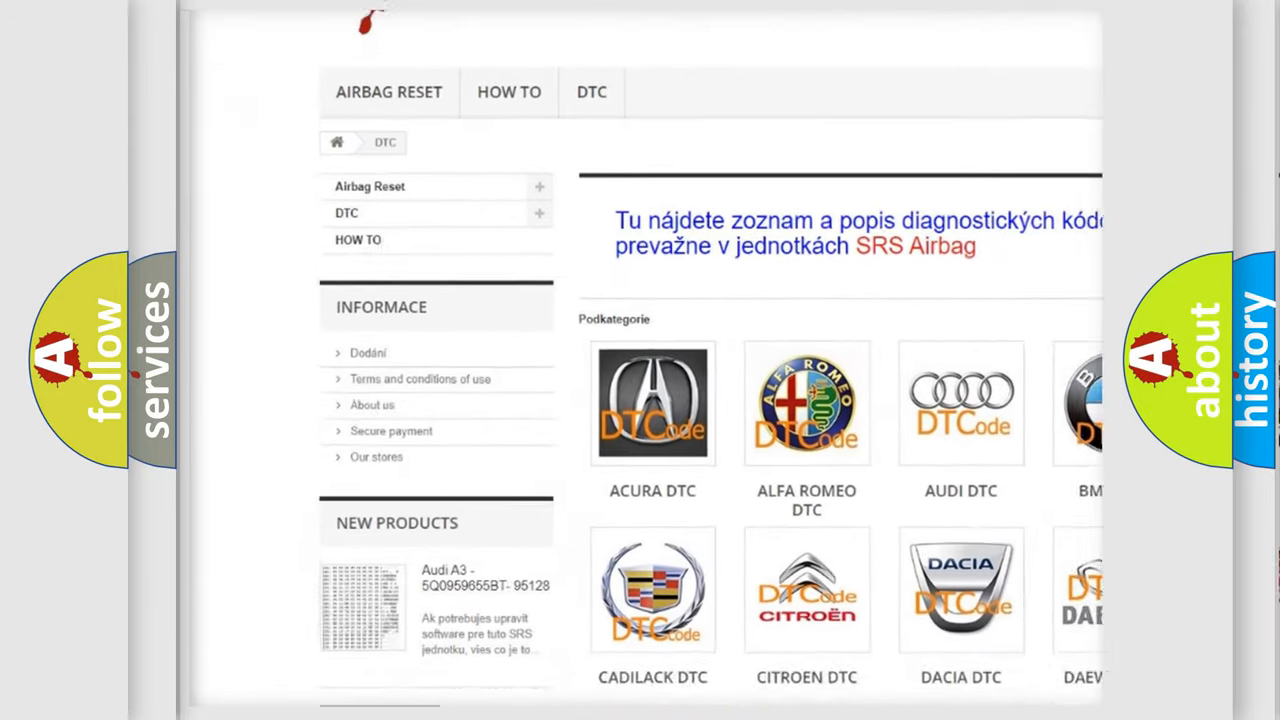
# Scroll the DTC category page past the brand logos down to the B-code table
pyautogui.scroll(-3)
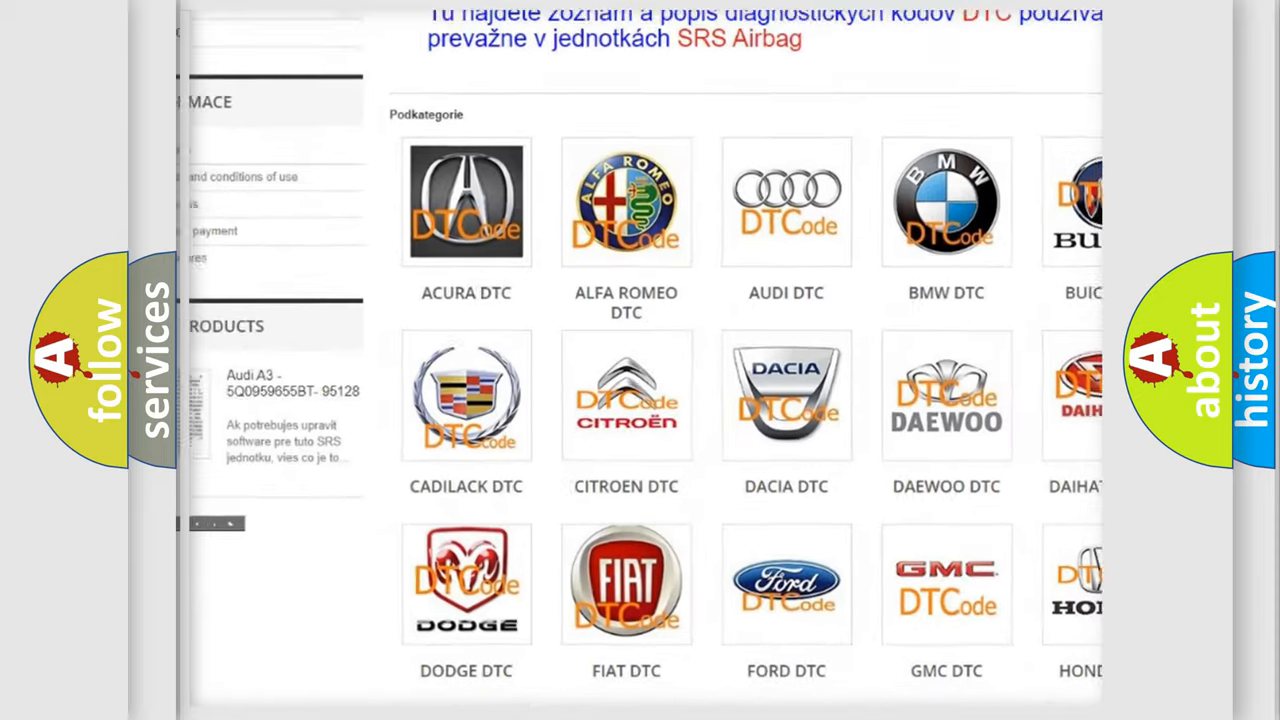
pyautogui.scroll(-3)
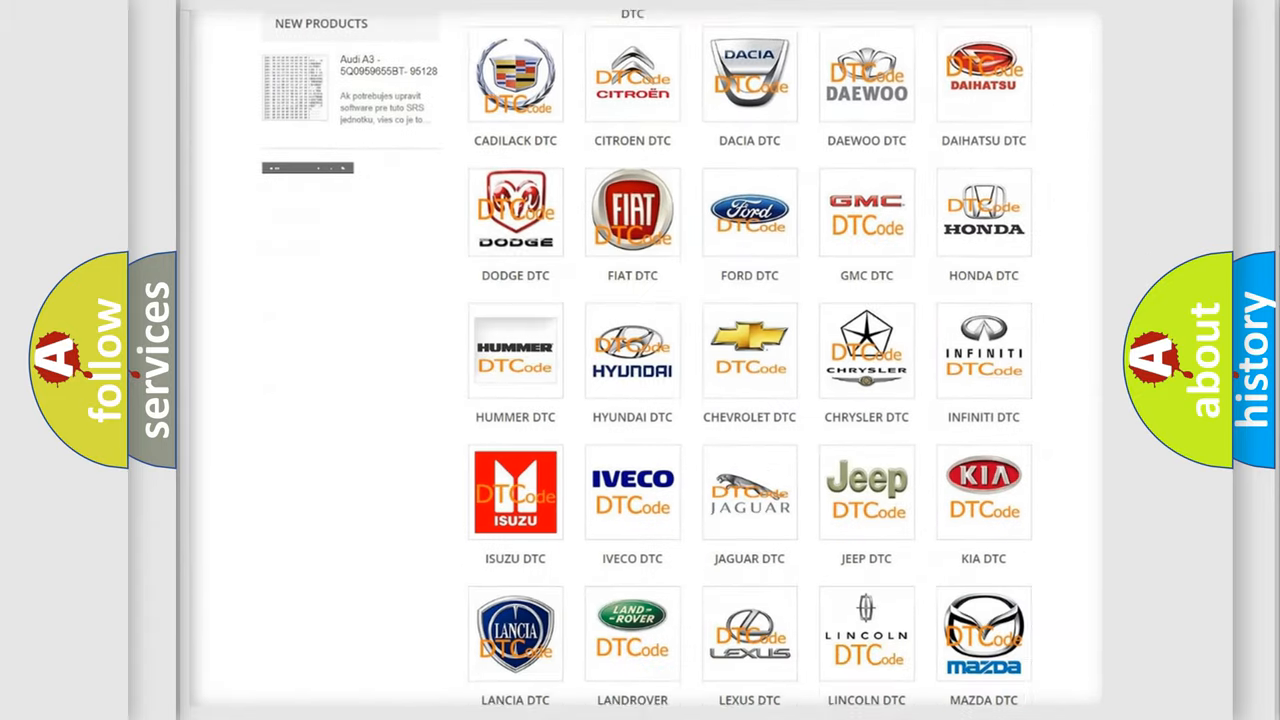
pyautogui.scroll(-3)
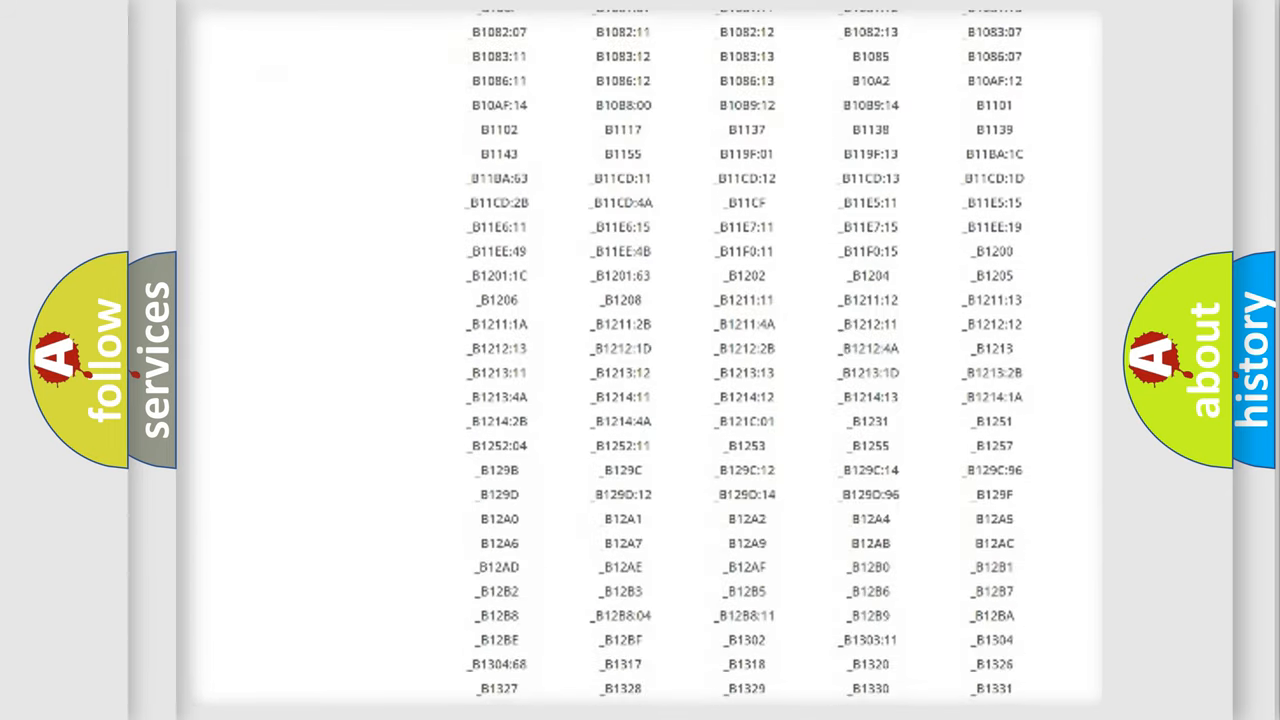
pyautogui.scroll(-3)
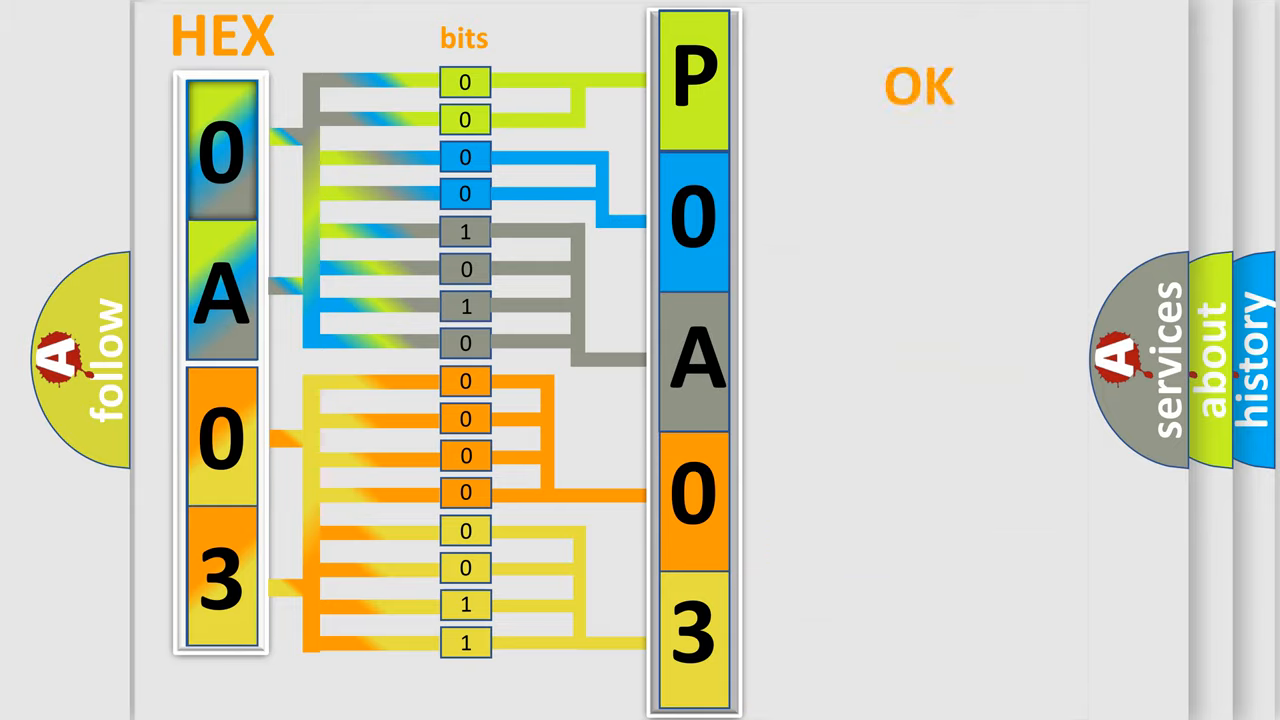
# Advance to the diagram mapping hex 0A03 through its bits to P0A03
pyautogui.click(918, 86)
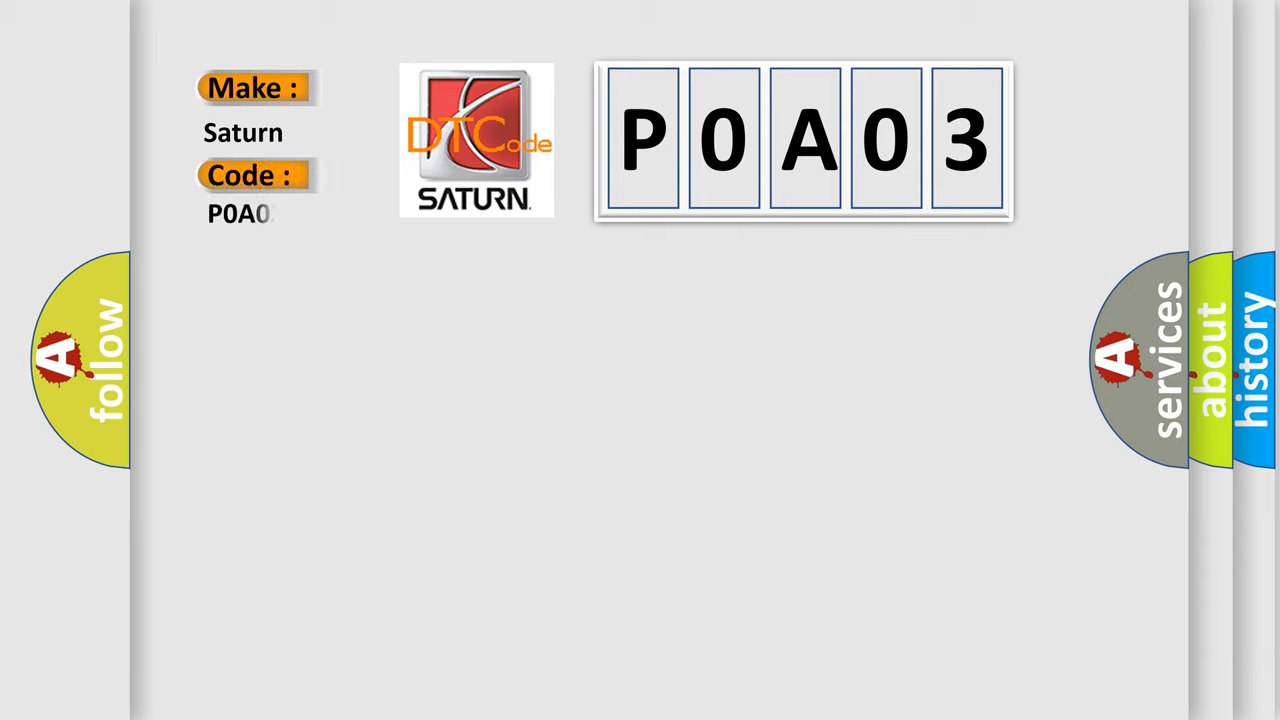
# Reveal the Saturn P0A03 card's Wakeup Control definition and BCM DTC B10E5 description
pyautogui.write('3')
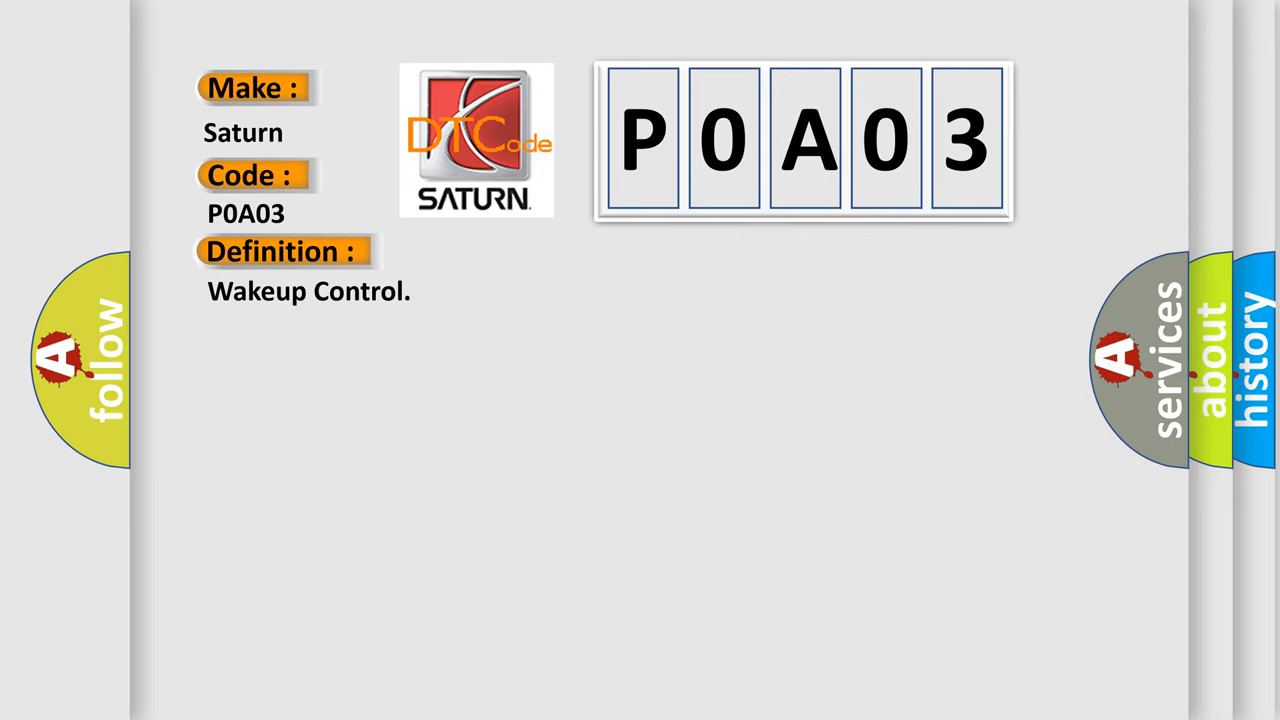
pyautogui.click(520, 252)
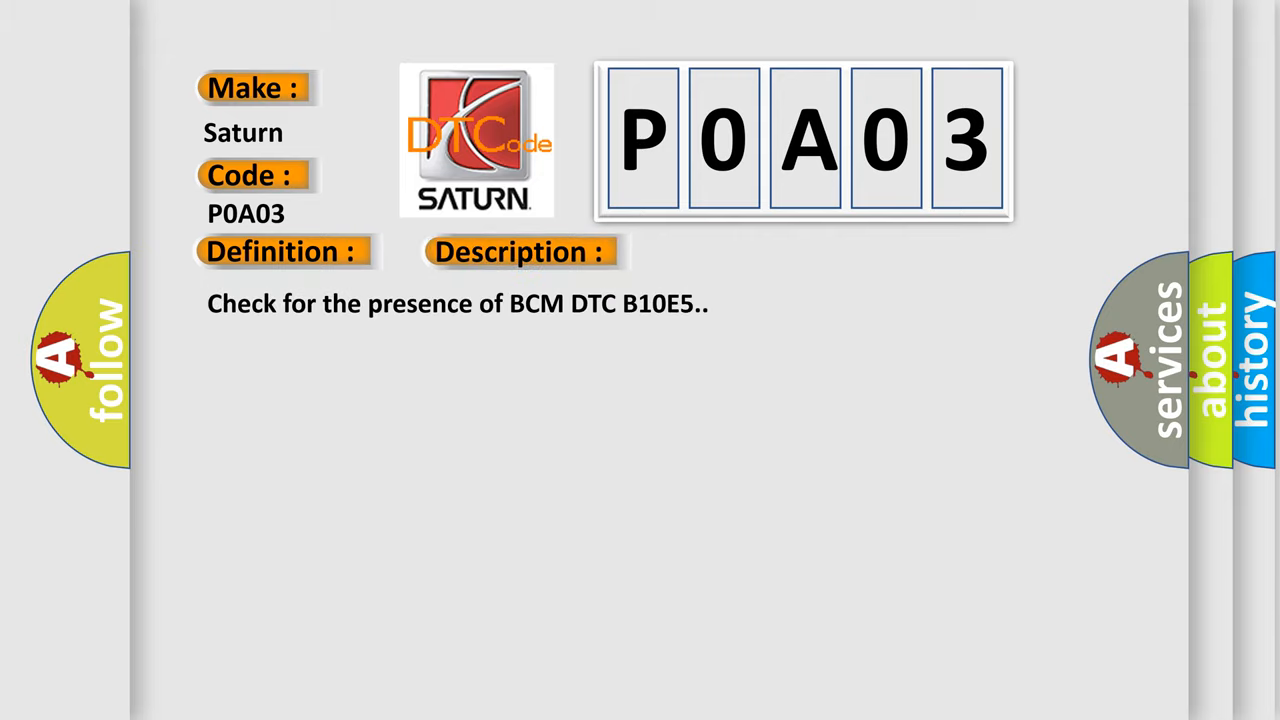